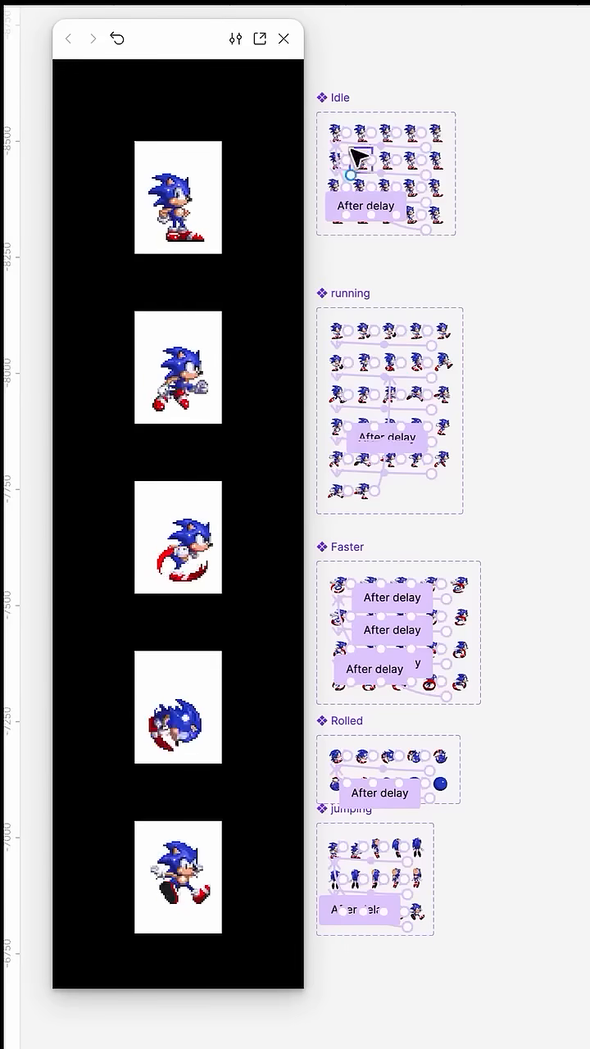
Step: Toggle the rulers and wrap the twenty idle frames in a 5×4 auto layout grid
right_click(318, 195)
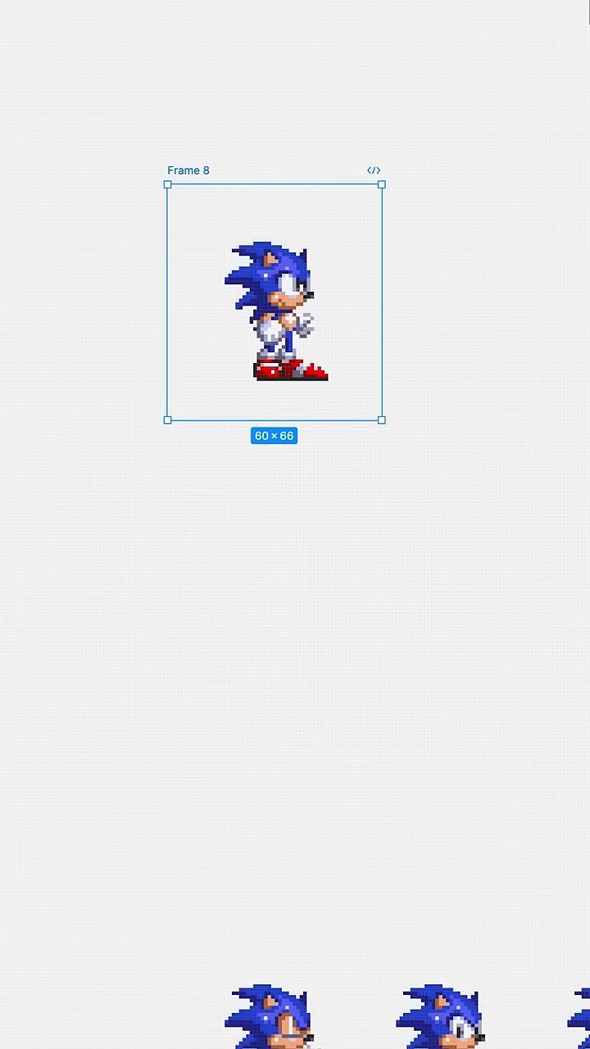
key("Shift+R")
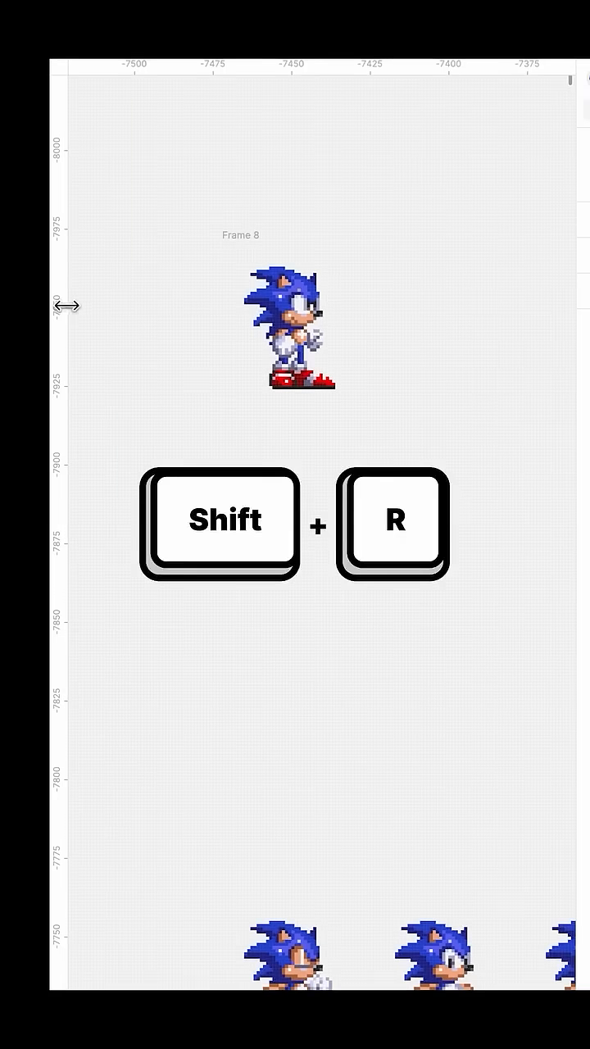
key("Shift+R")
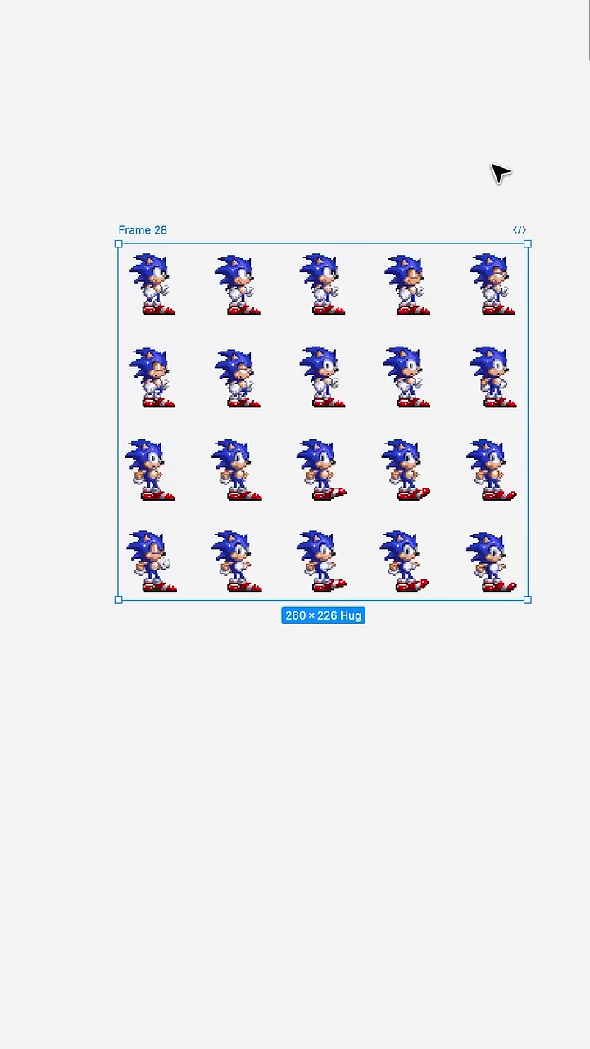
Step: Turn the idle frames into a component set with an After delay change to Frame 9
left_click(428, 250)
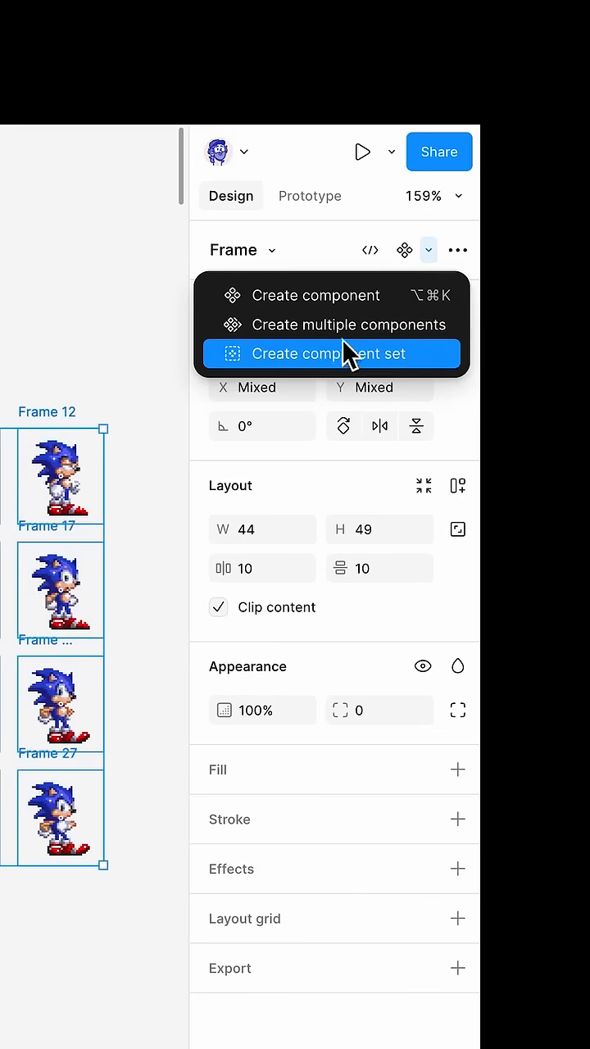
left_click(310, 196)
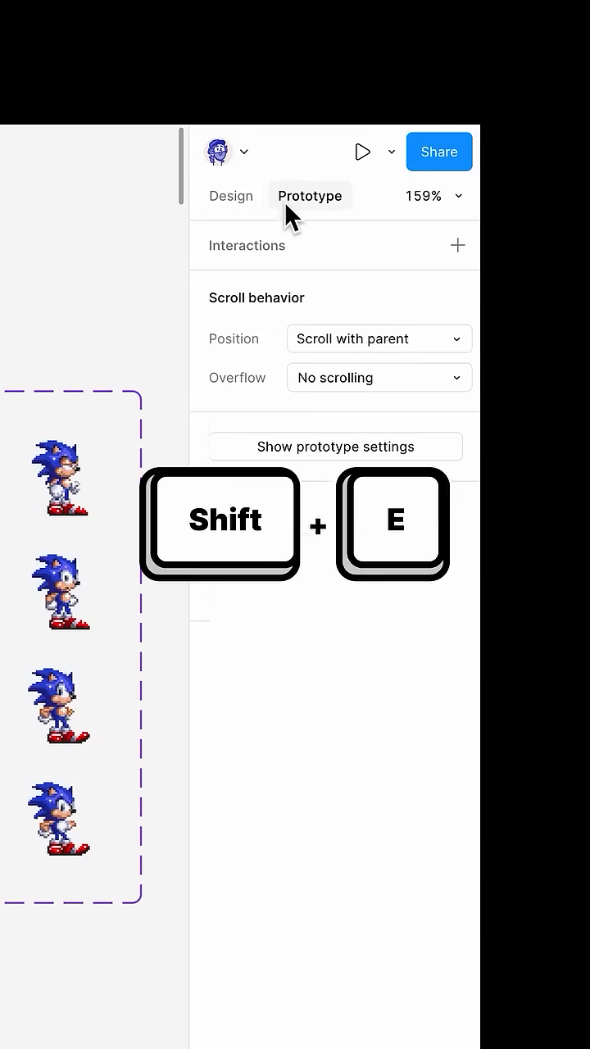
key("shift+e")
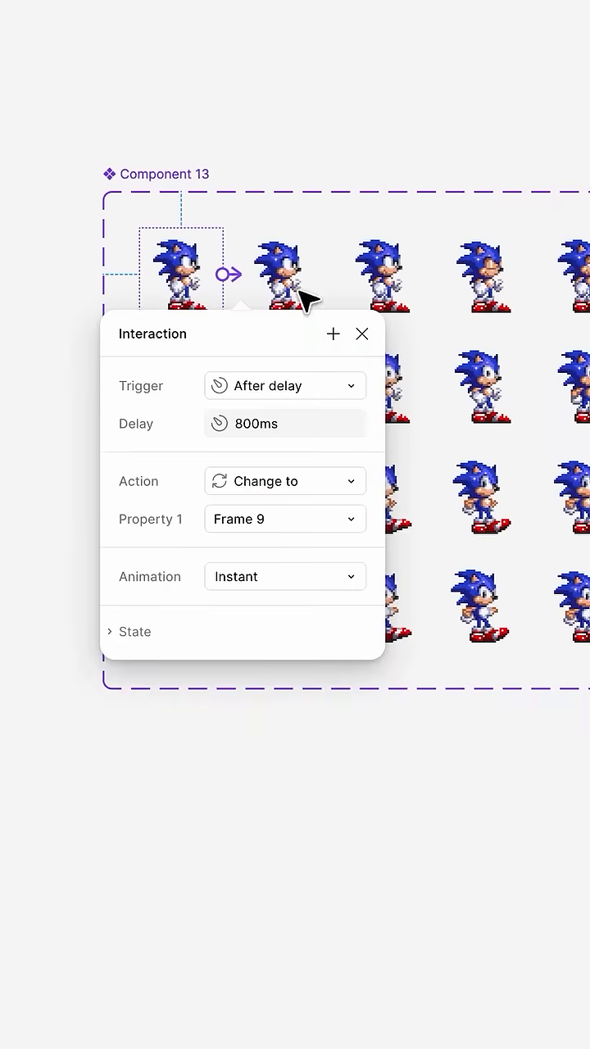
type("1000")
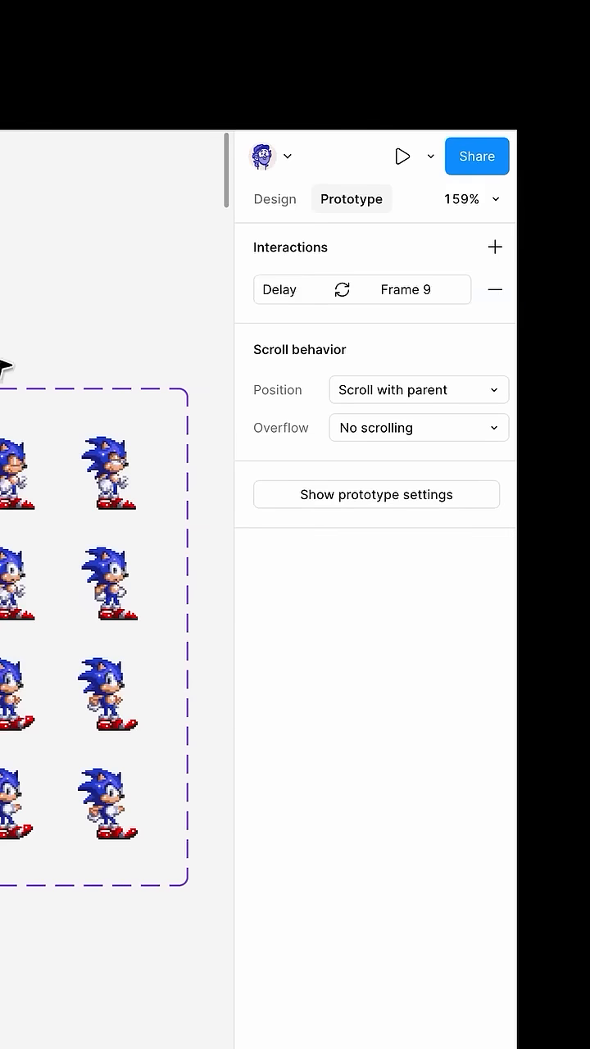
Step: Drop a Component 13 instance below the set and open its context menu
left_click(362, 290)
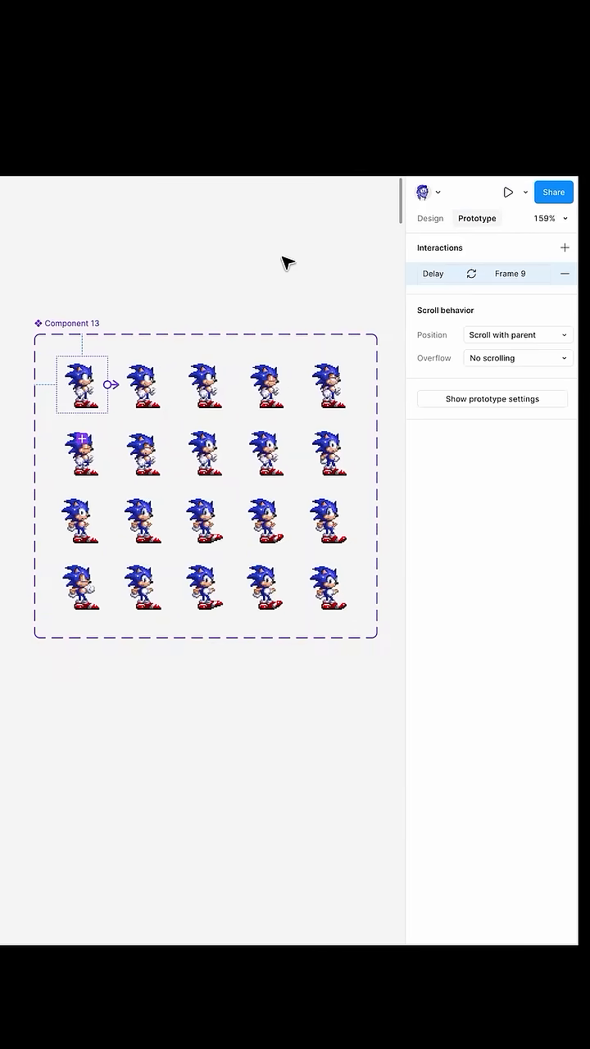
left_click(205, 380)
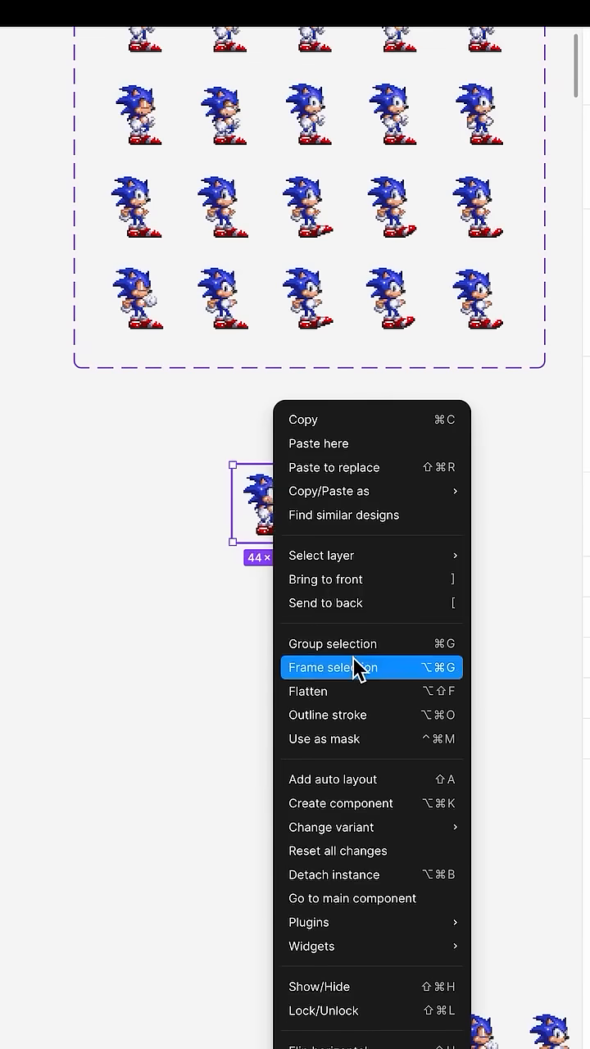
Step: Frame the idle instance and chain all twenty variants with 50ms after-delay changes
left_click(334, 668)
type("24")
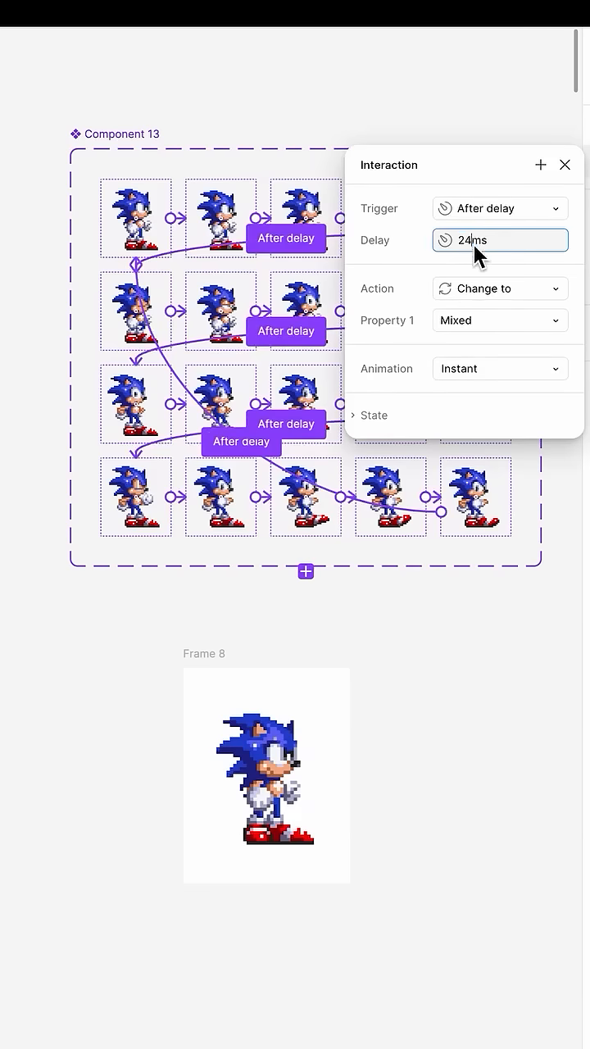
type("50ms")
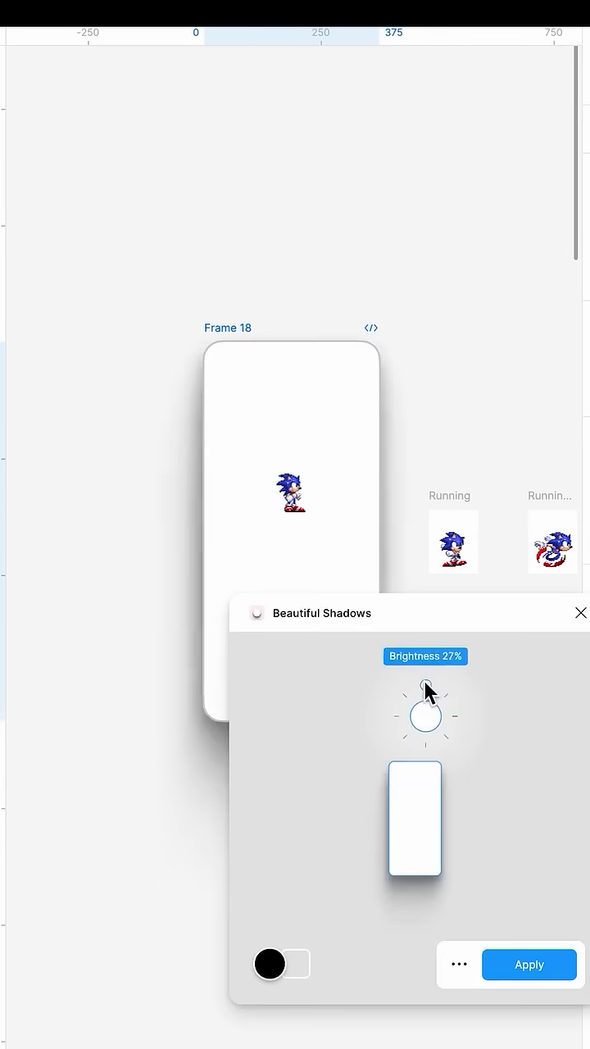
Step: Adjust the Beautiful Shadows brightness on the Frame 18 phone screen and apply the shadow
left_click(529, 965)
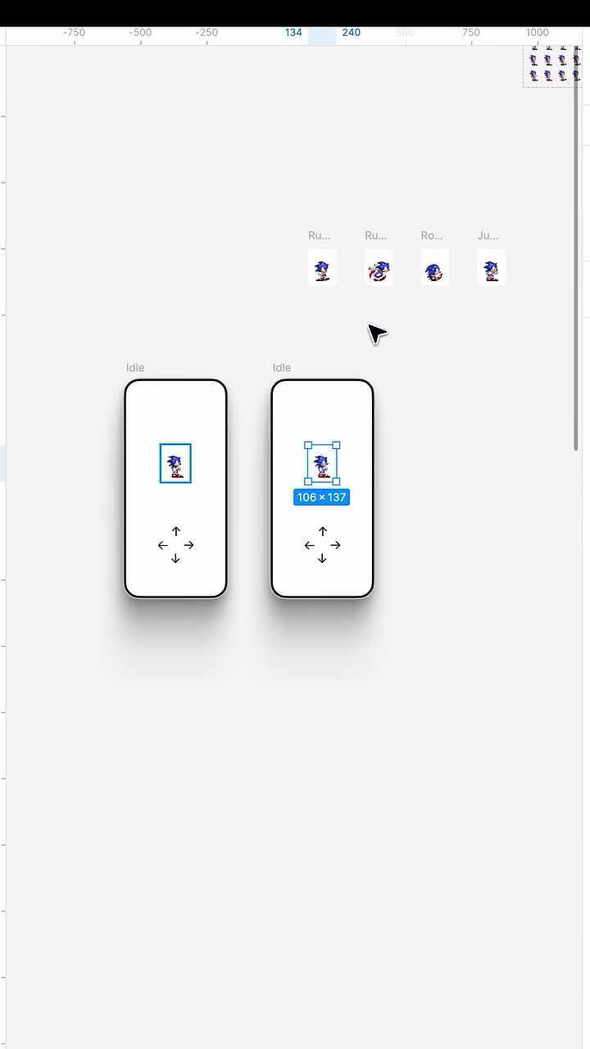
Step: Duplicate the Idle phone frame several times side by side
key("Cmd+Shift+R")
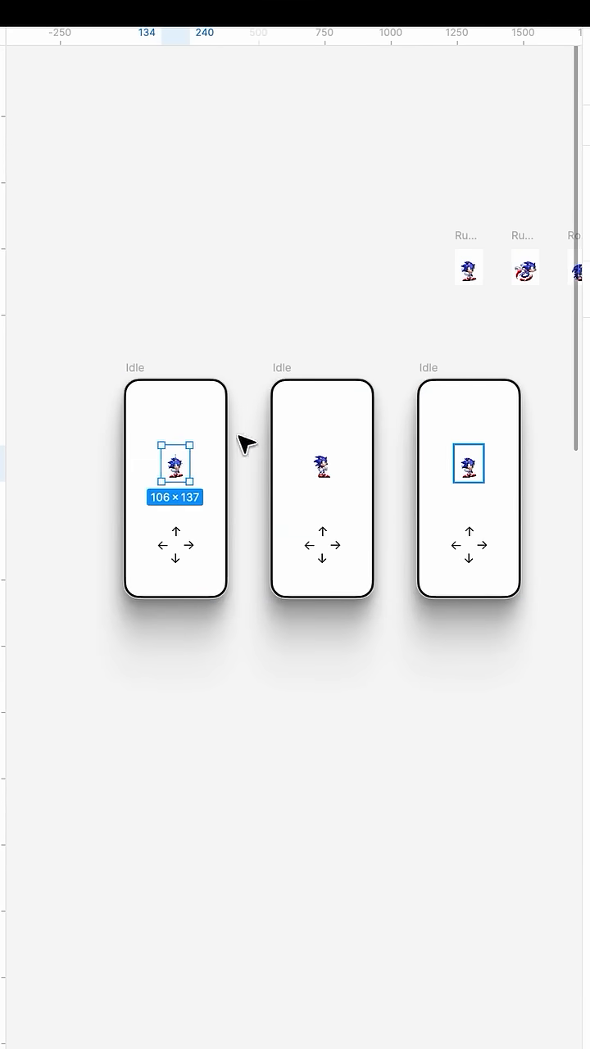
key("shift+h")
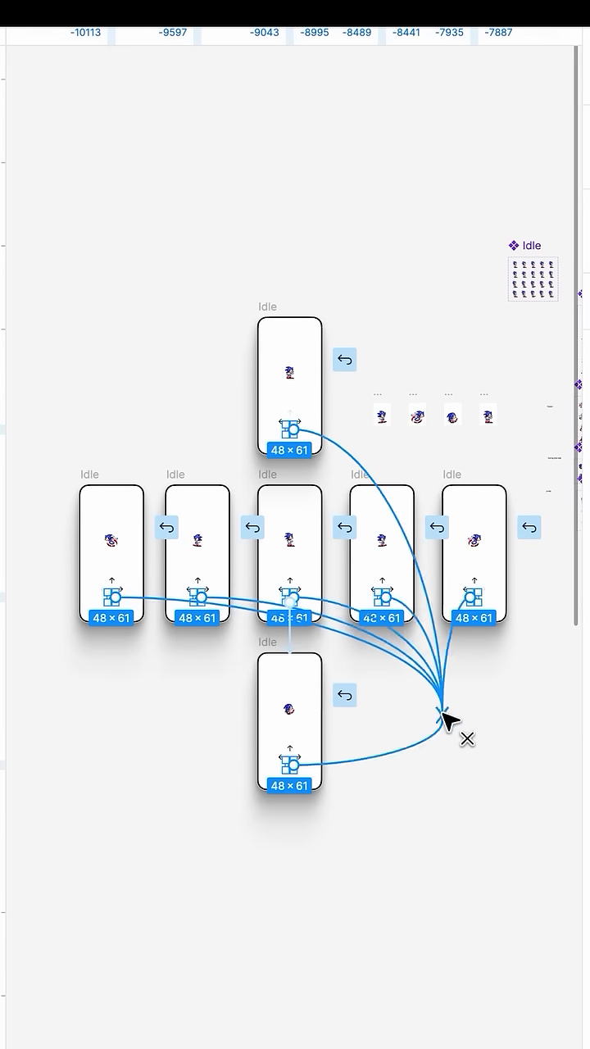
Step: Connect the arrow button instances to their target state frames with prototype noodles
left_click(448, 719)
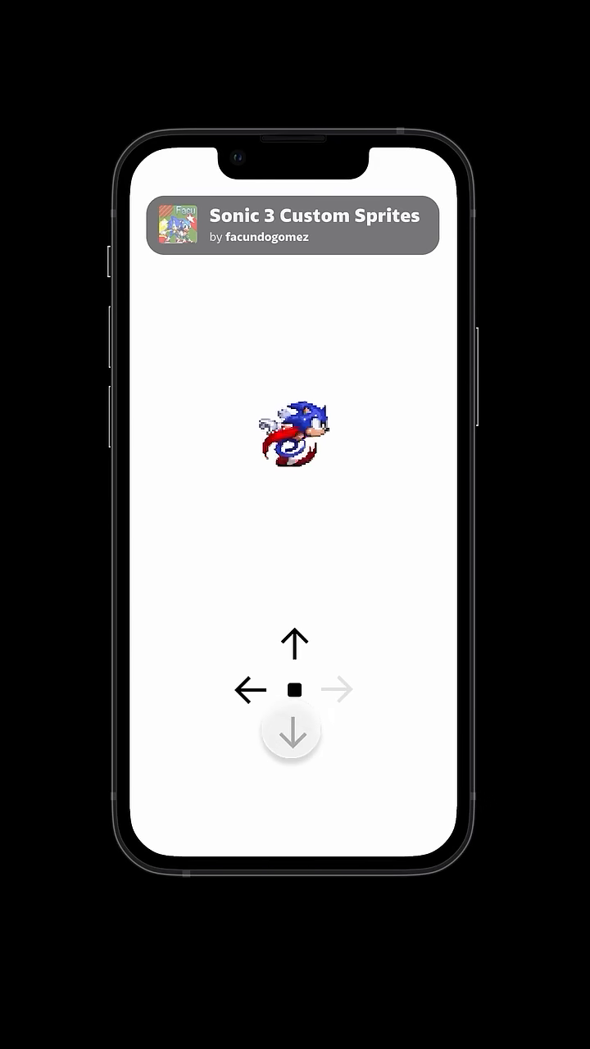
Step: Tap the up, left and down arrows to make Sonic jump, run and roll
left_click(293, 645)
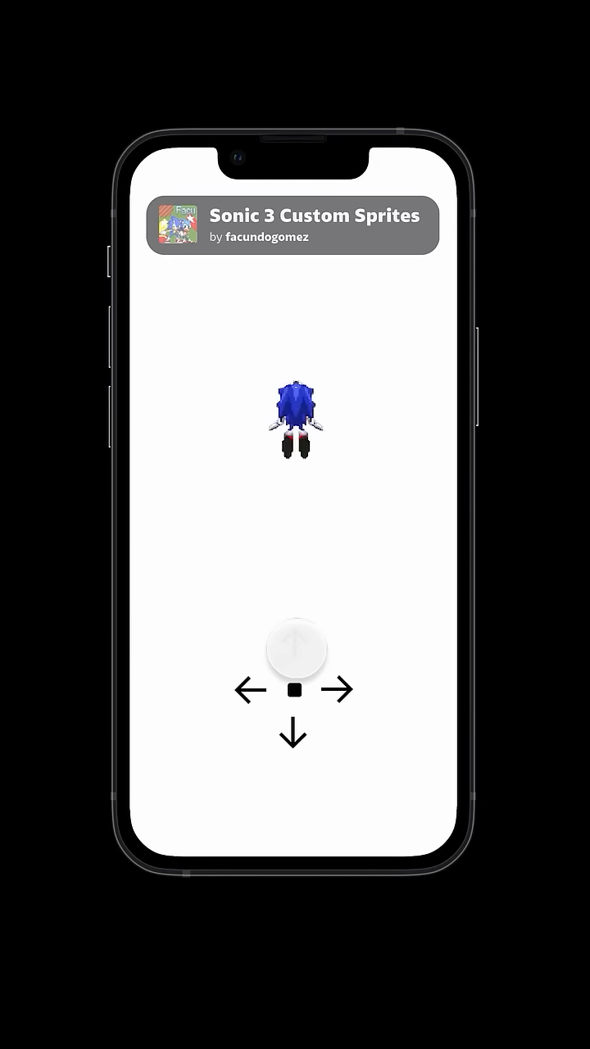
left_click(247, 690)
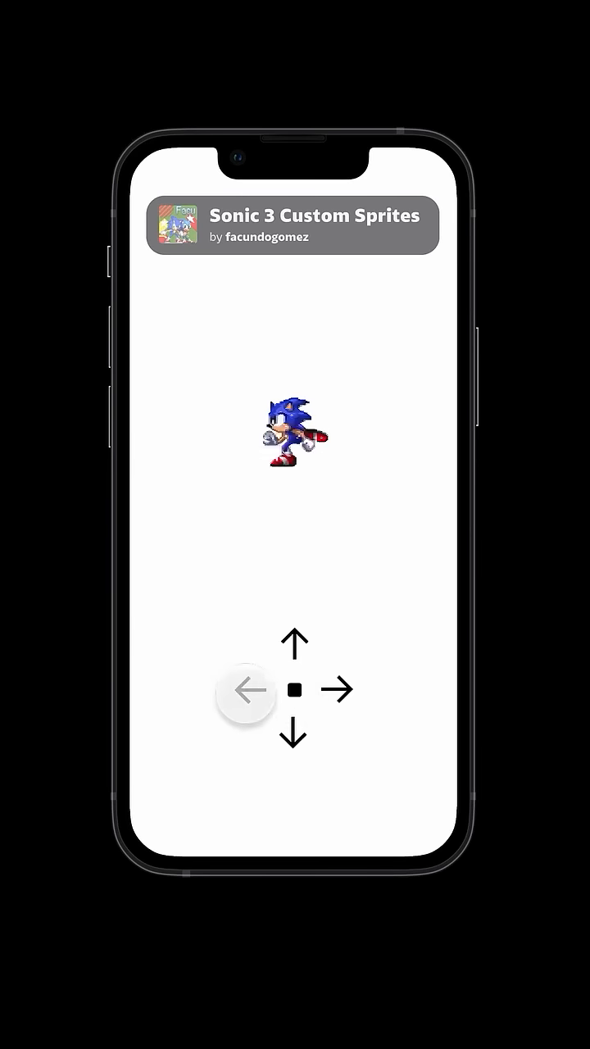
left_click(294, 735)
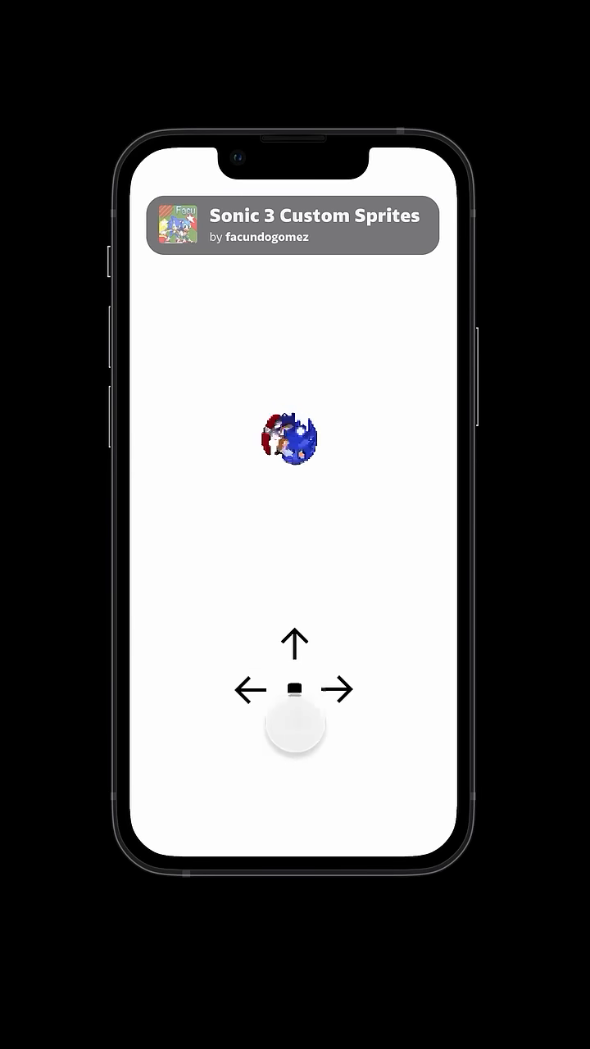